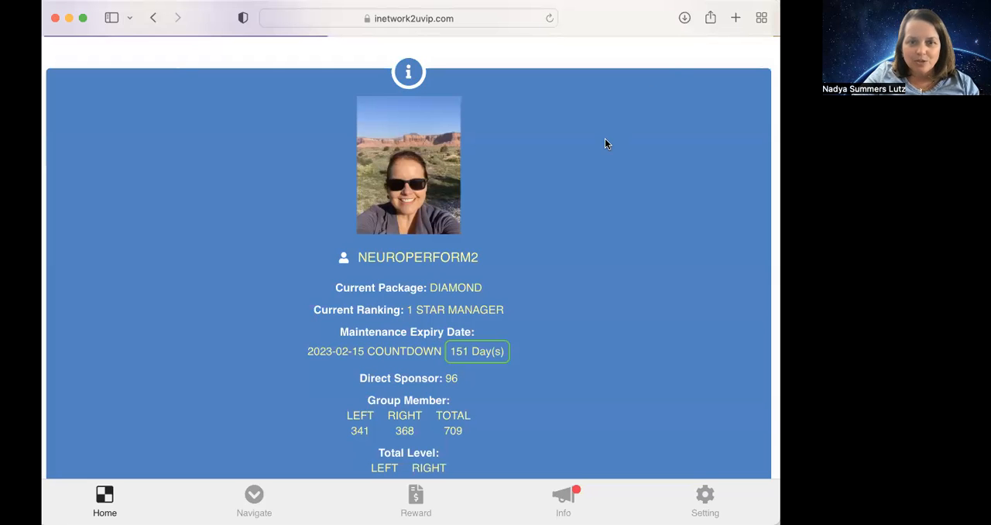
mouse_move(591, 222)
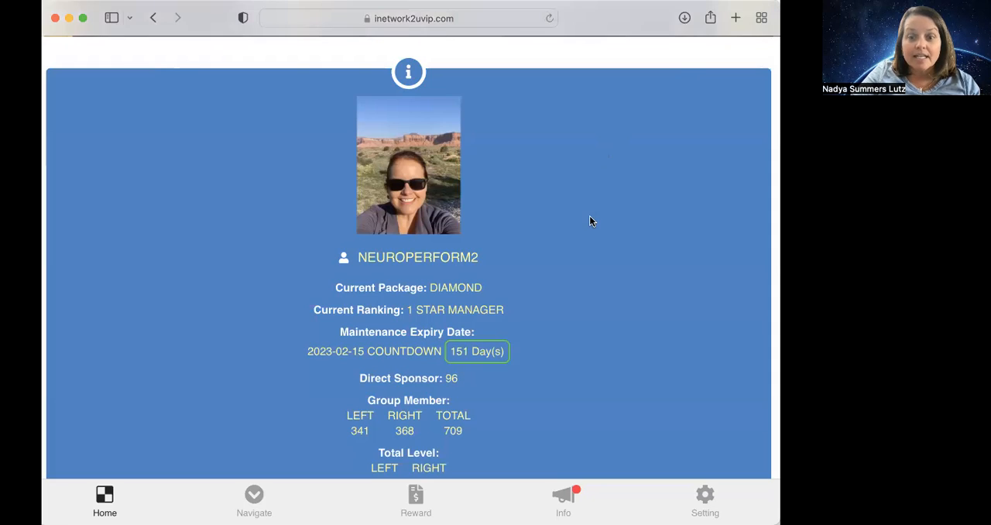
mouse_move(617, 483)
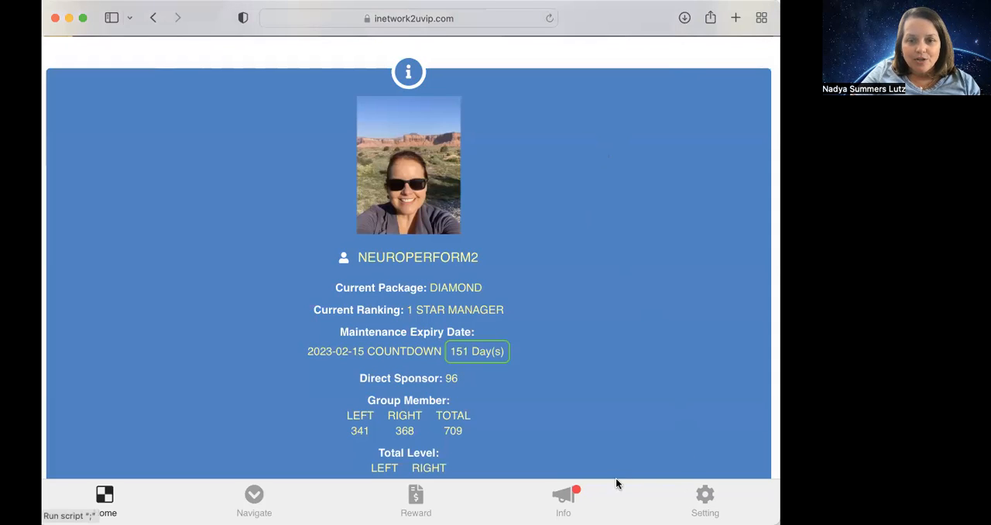
mouse_move(461, 499)
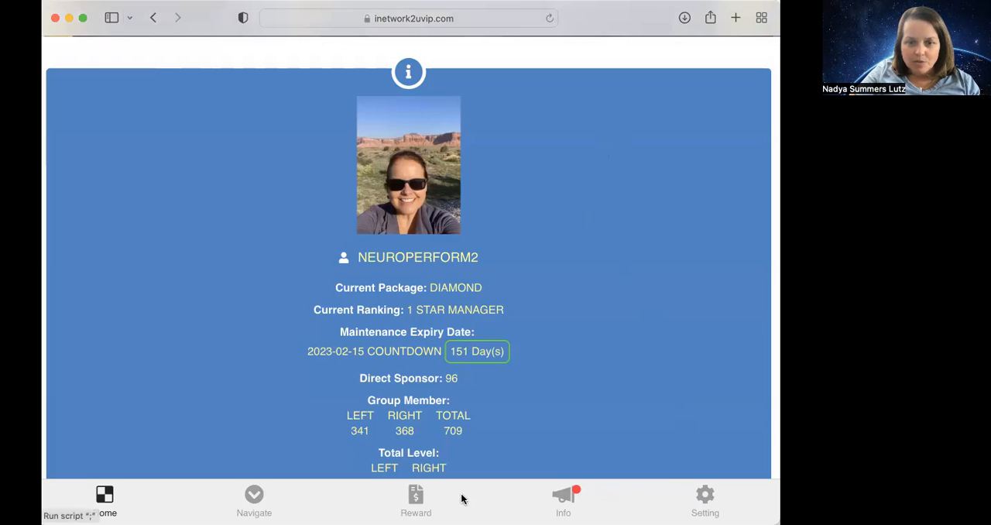
mouse_move(564, 498)
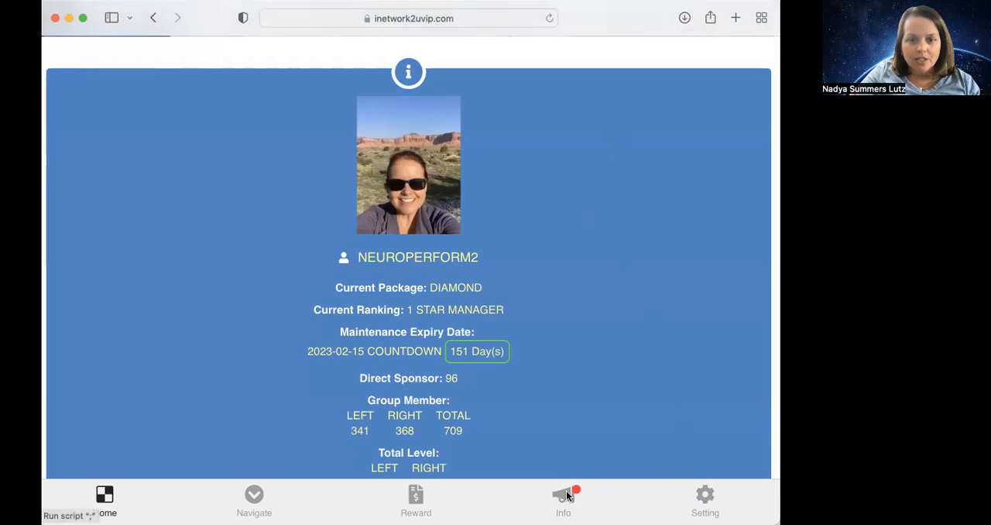
Step: Reach Contact Customer Service via Info, entering placeholder topic 'dfadf' and focusing the Message field
left_click(563, 499)
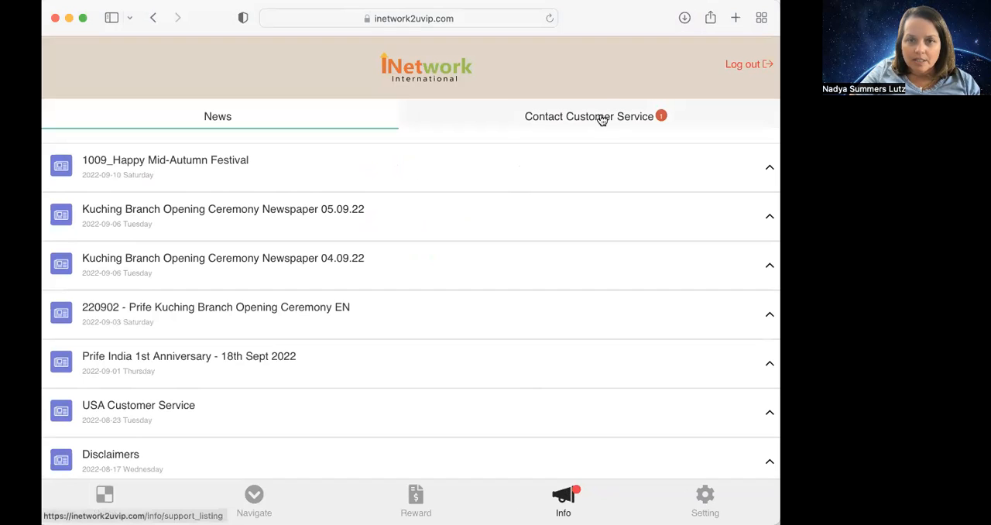
left_click(588, 116)
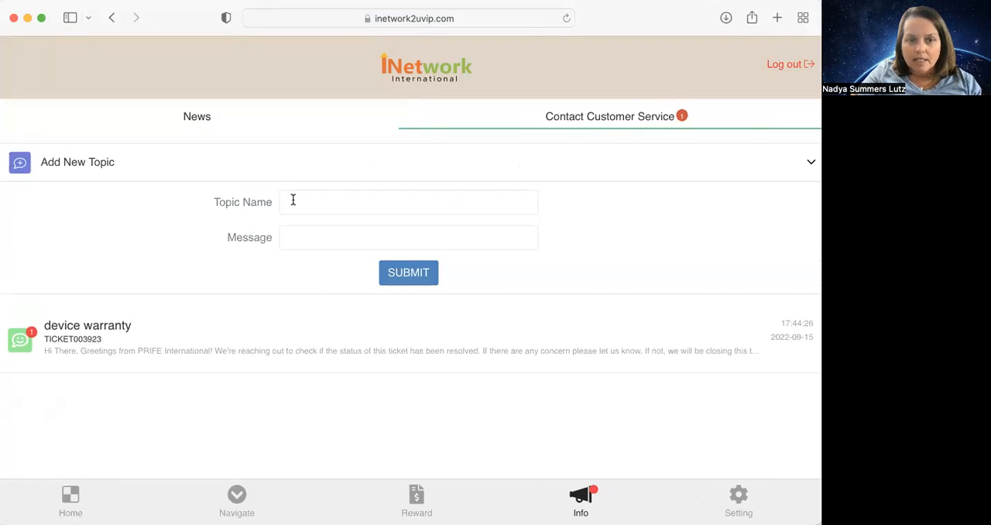
type("dfadf")
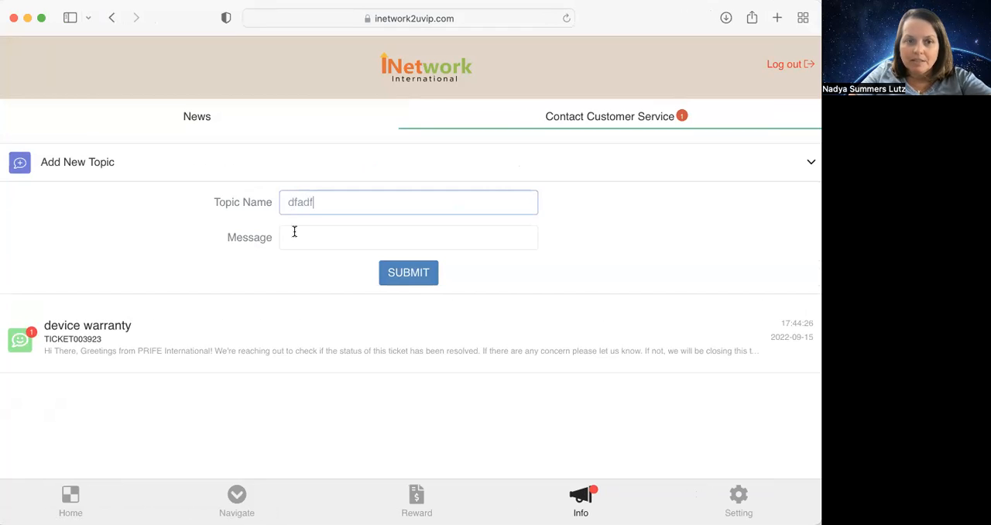
left_click(409, 237)
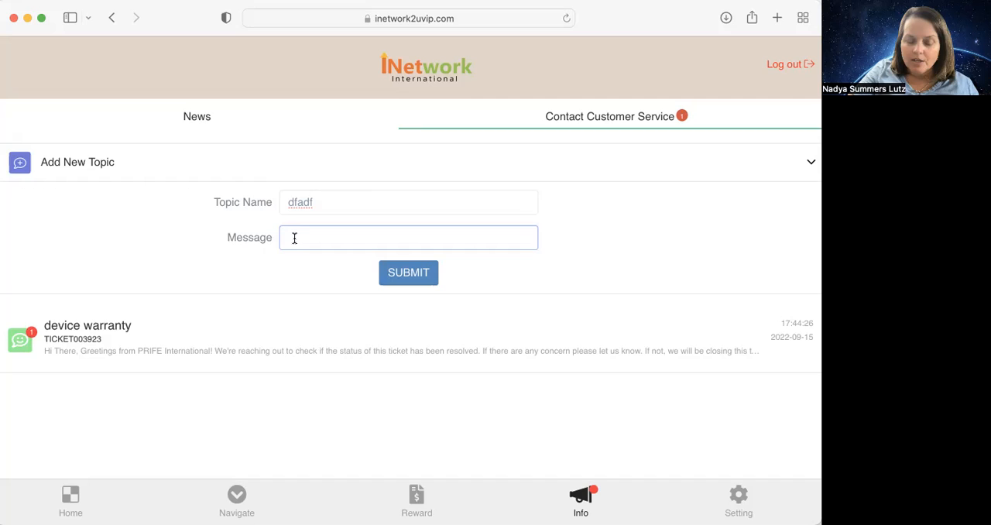
mouse_move(281, 270)
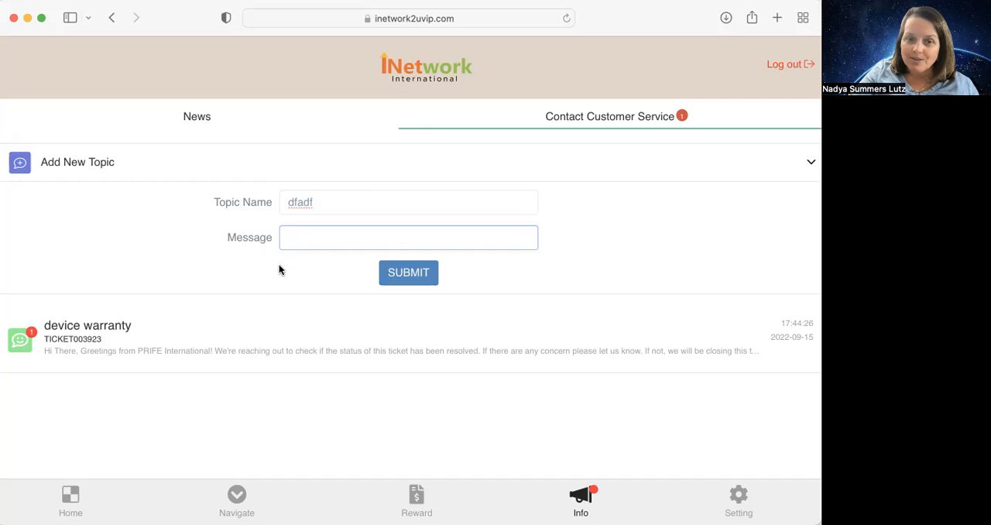
mouse_move(257, 266)
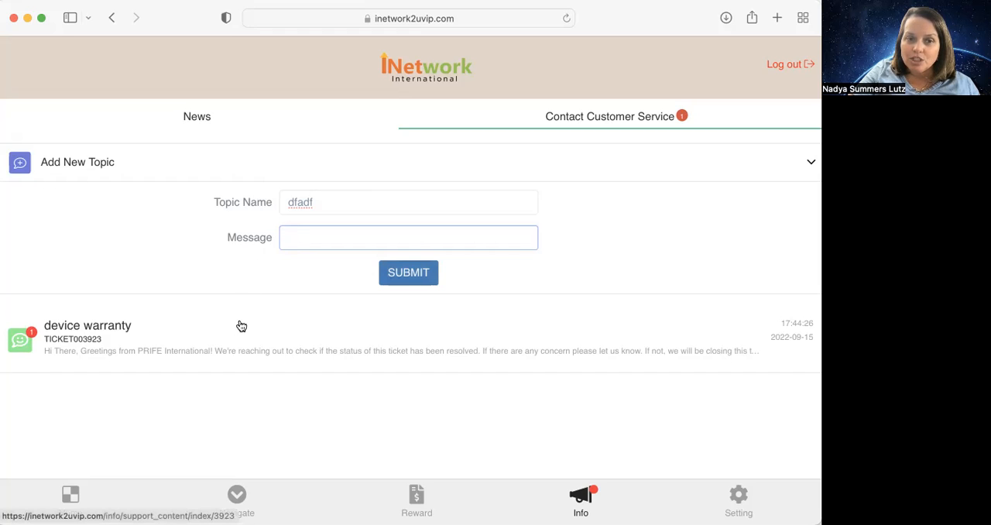
Step: Show the 'device warranty' ticket's thread of PRIFE customer support replies
left_click(86, 337)
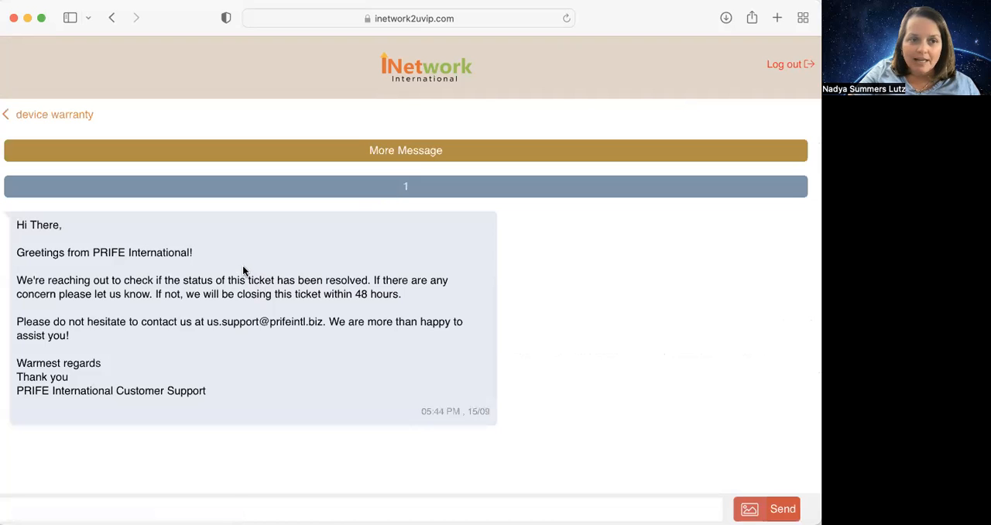
mouse_move(277, 307)
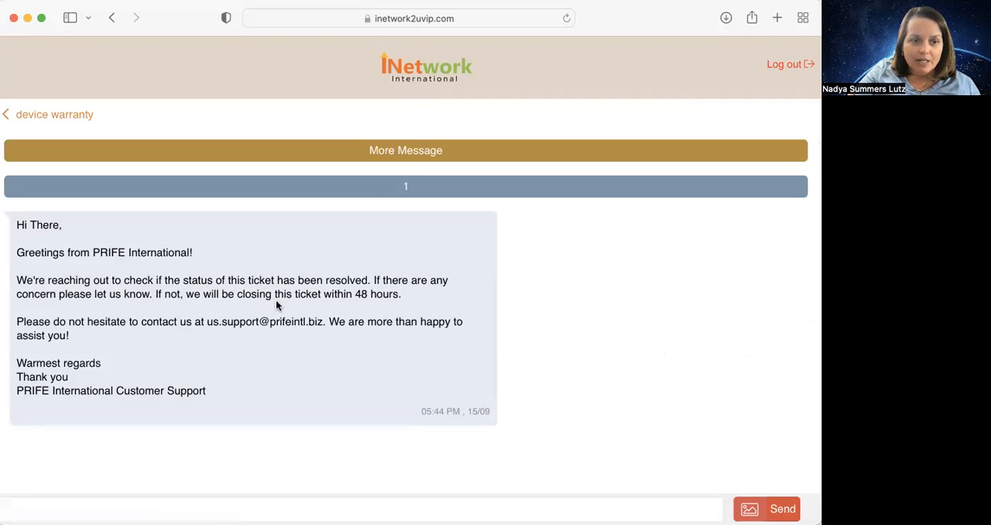
mouse_move(90, 141)
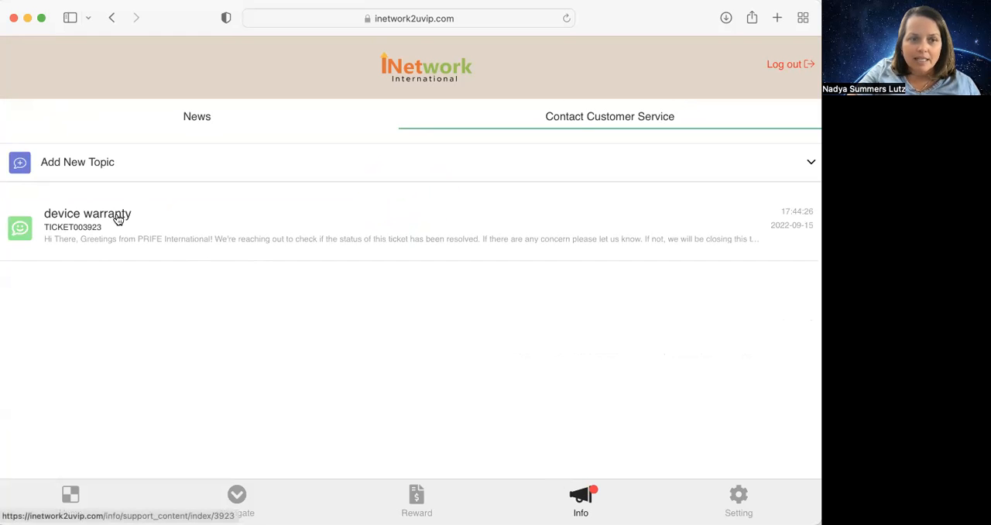
left_click(86, 226)
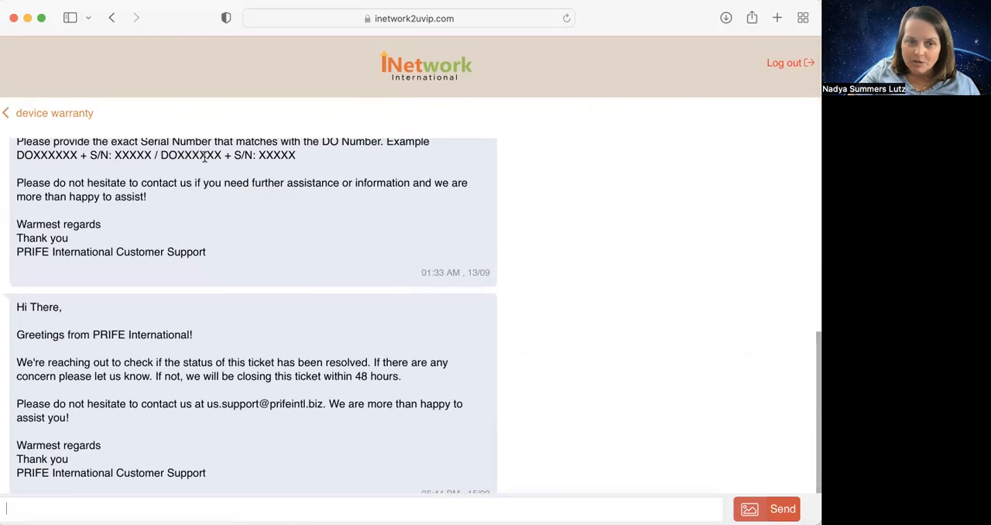
mouse_move(539, 238)
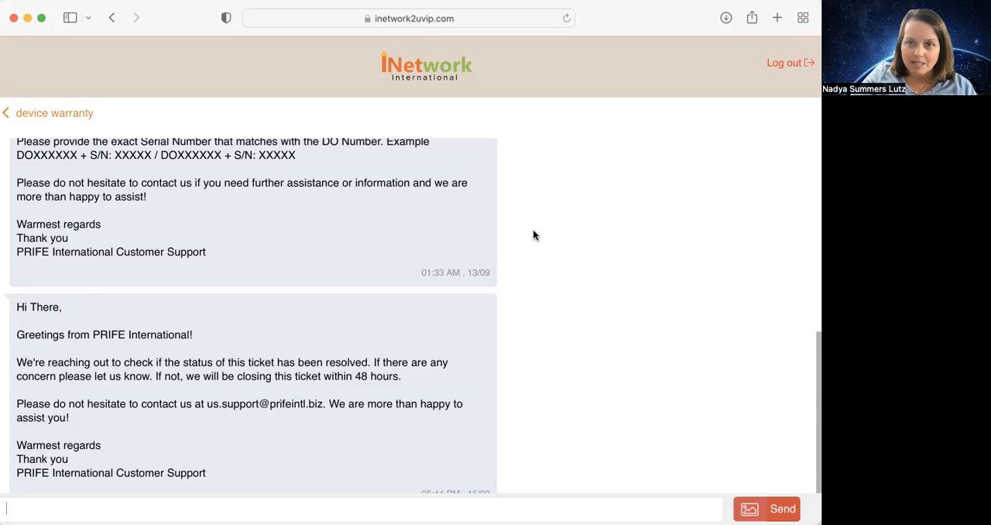
mouse_move(528, 223)
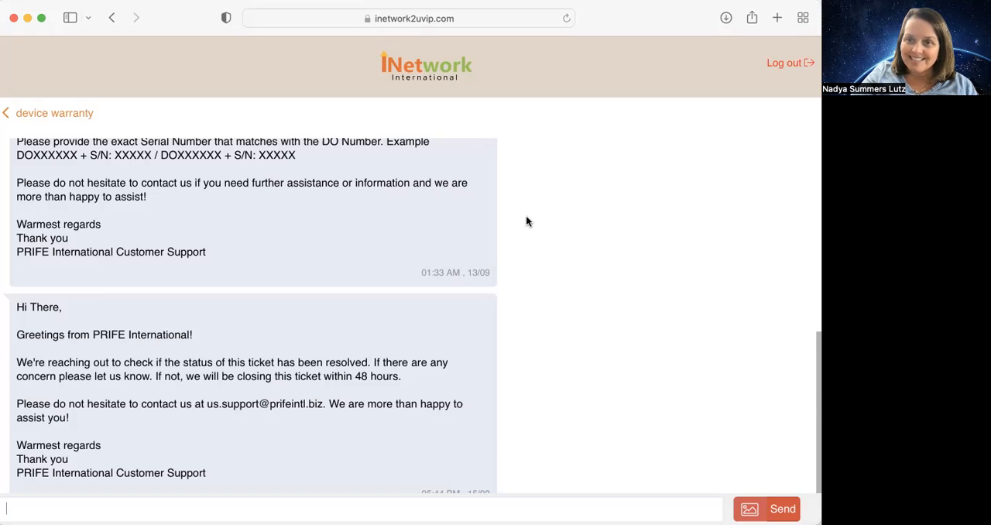
mouse_move(631, 80)
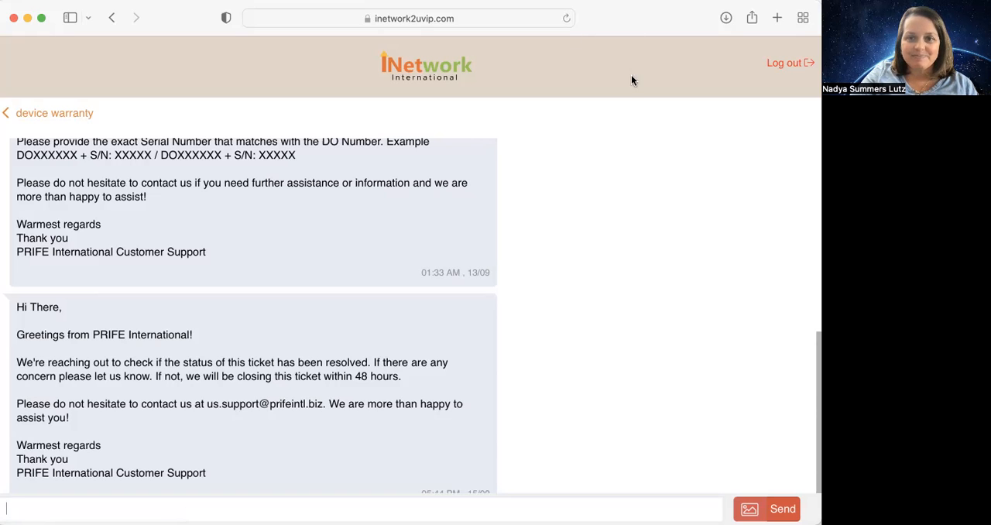